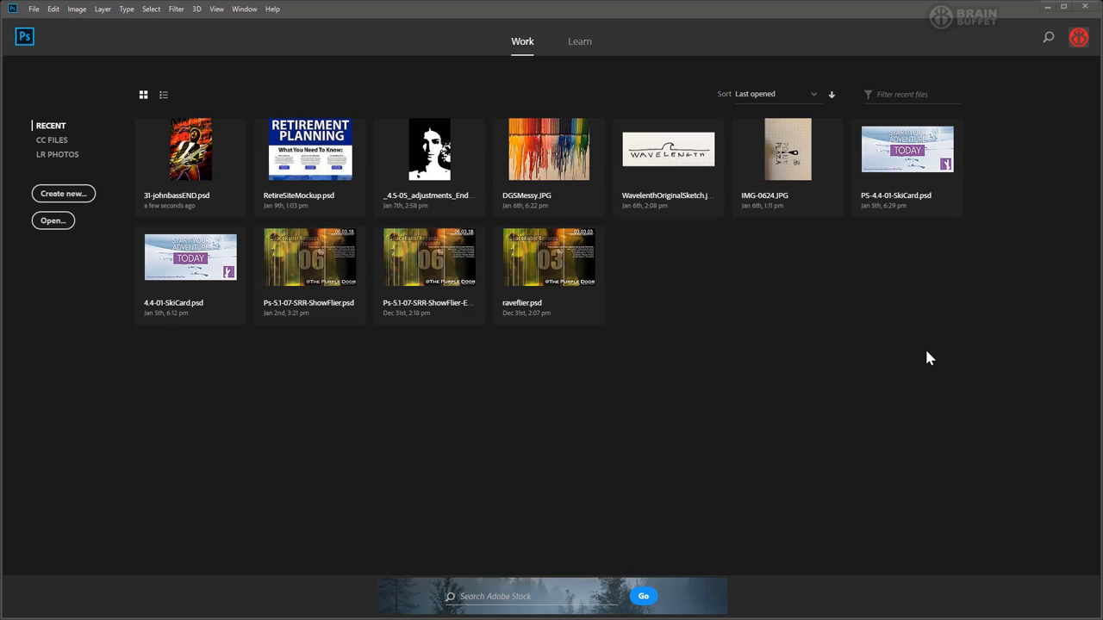
mouse_move(181, 169)
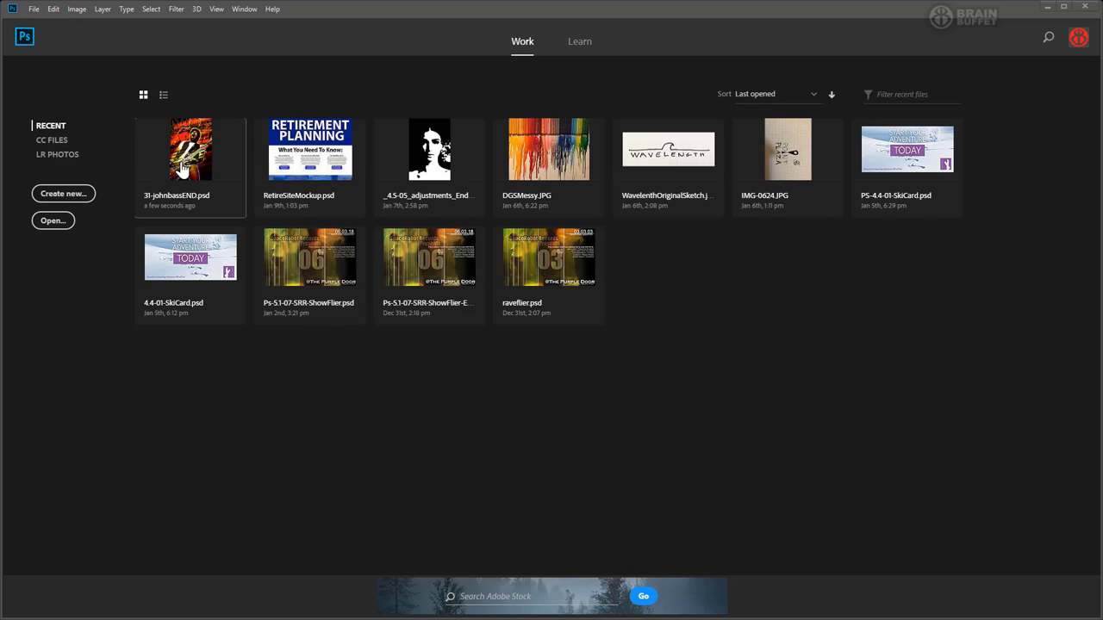
mouse_move(190, 150)
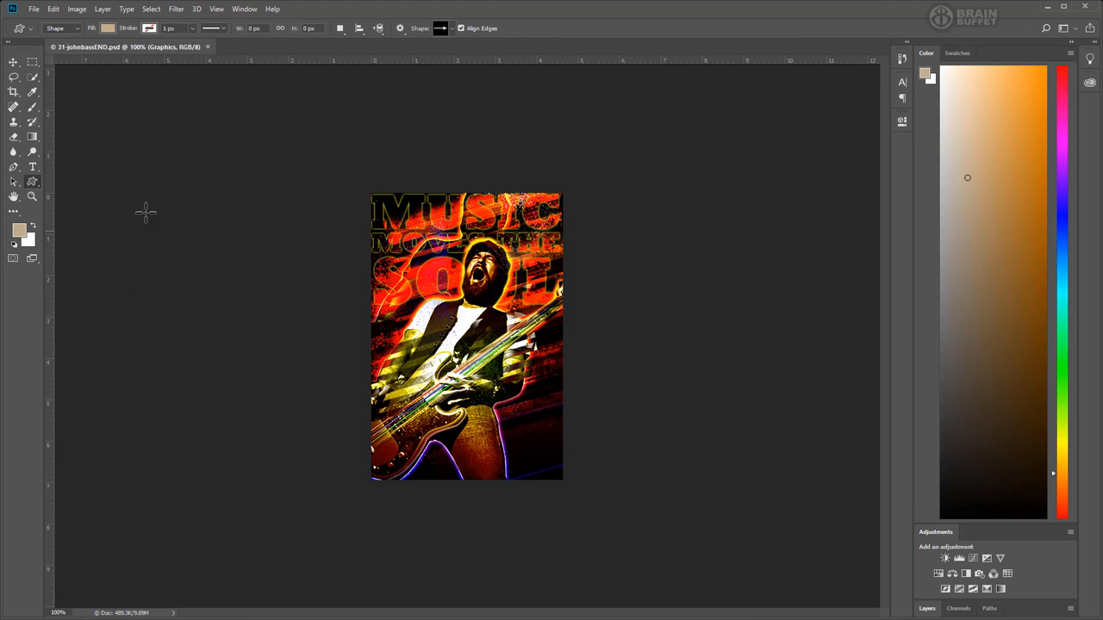
mouse_move(166, 118)
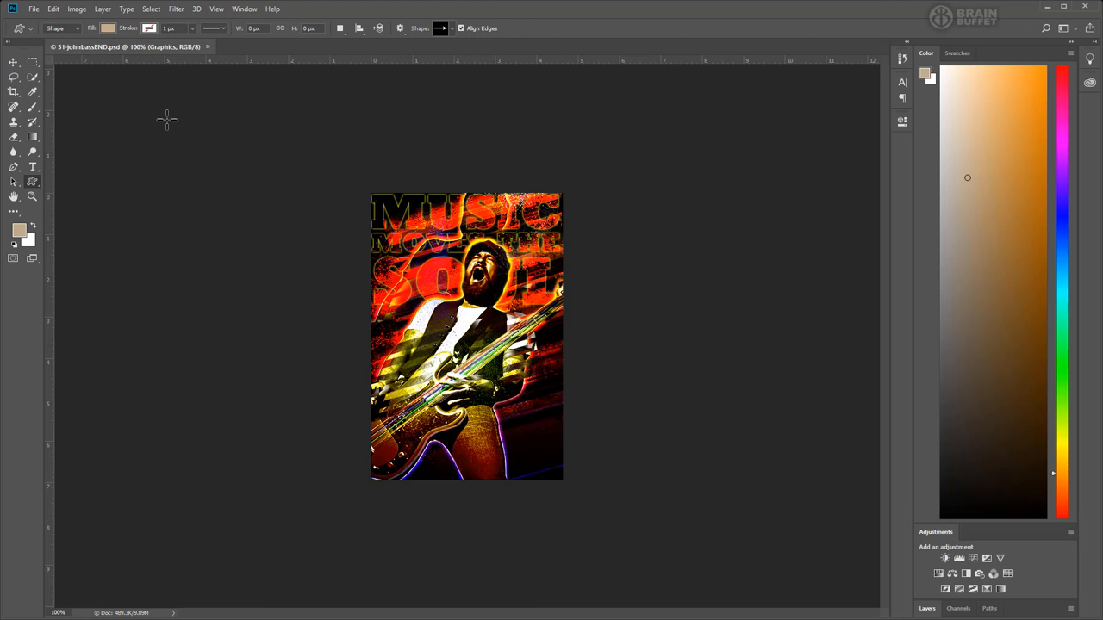
mouse_move(628, 348)
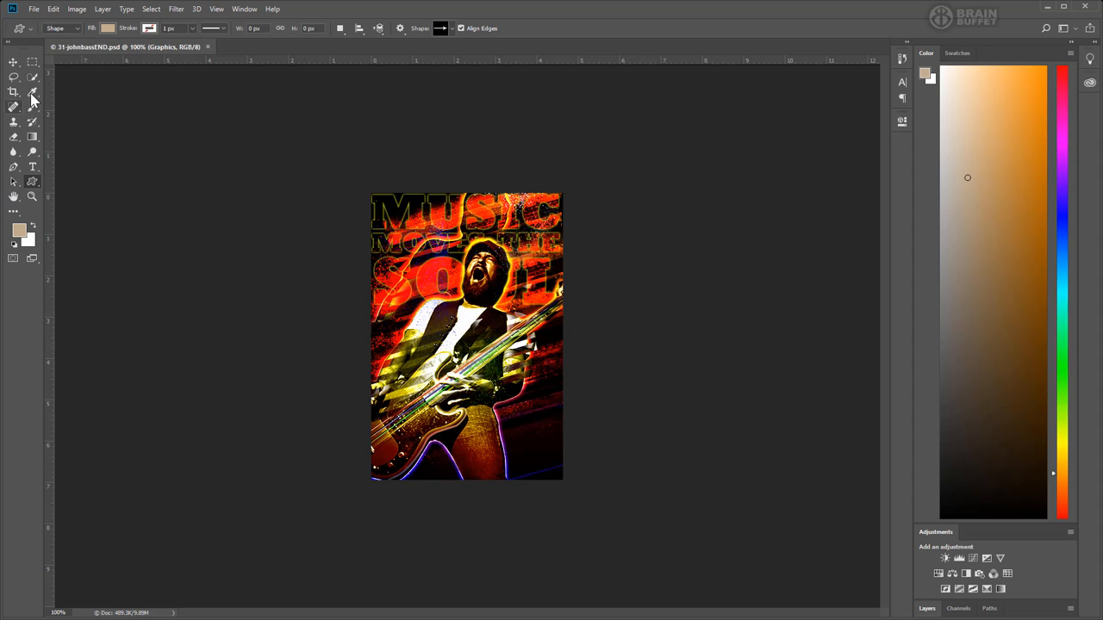
mouse_move(32, 122)
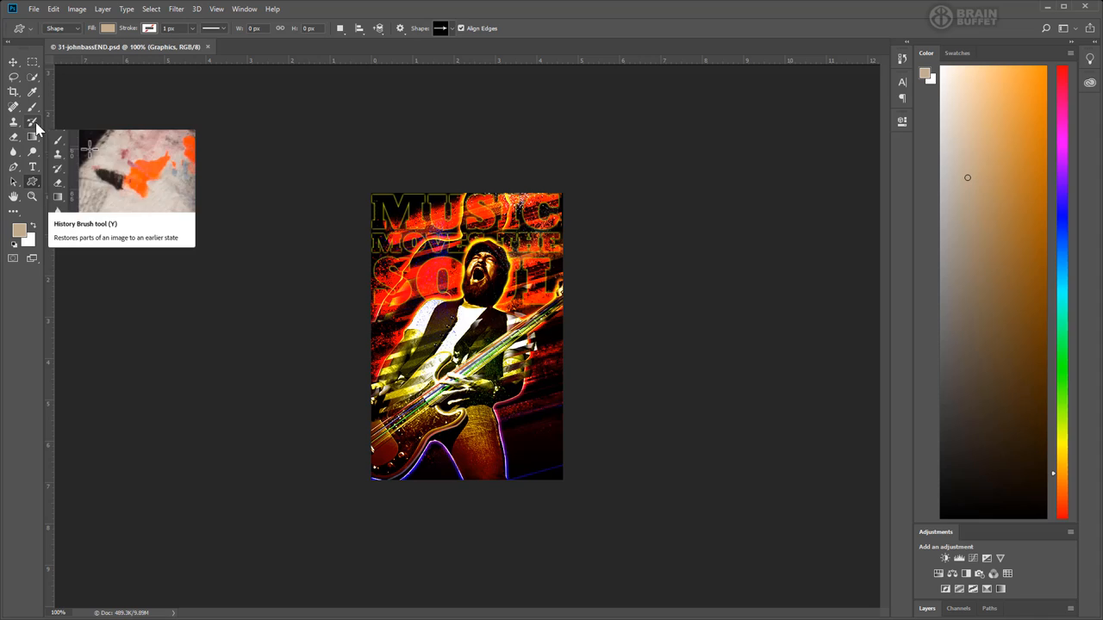
mouse_move(294, 267)
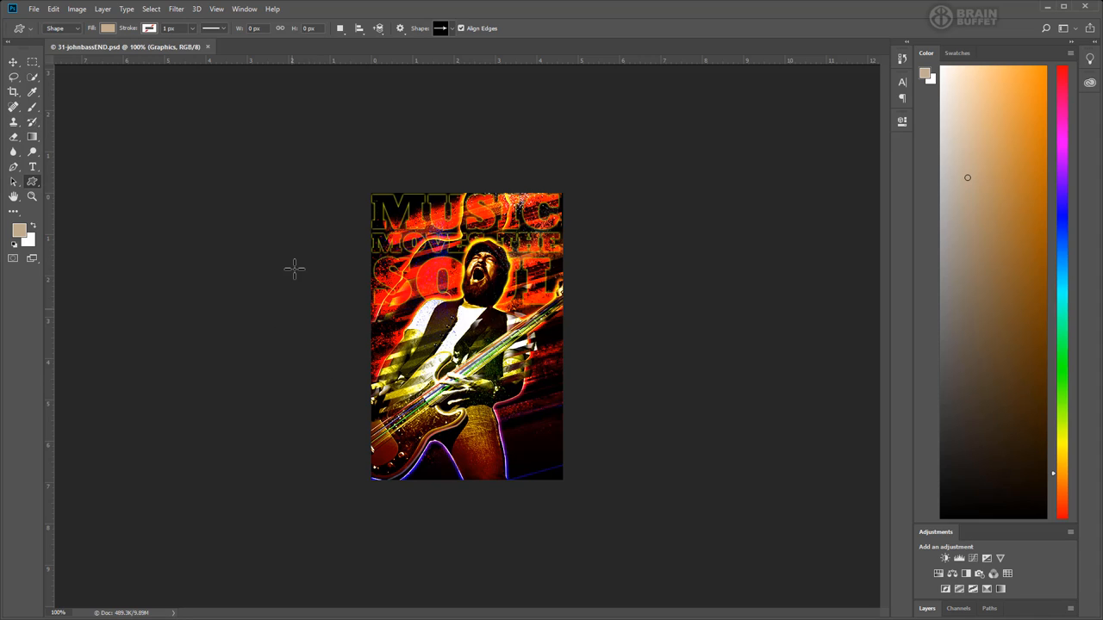
mouse_move(592, 247)
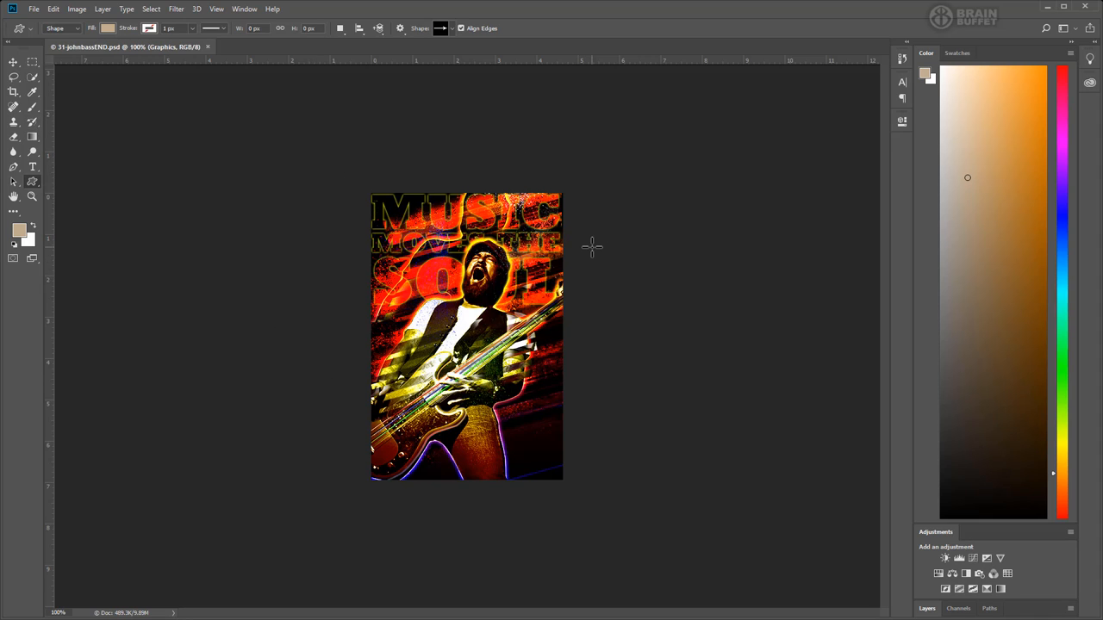
mouse_move(964, 550)
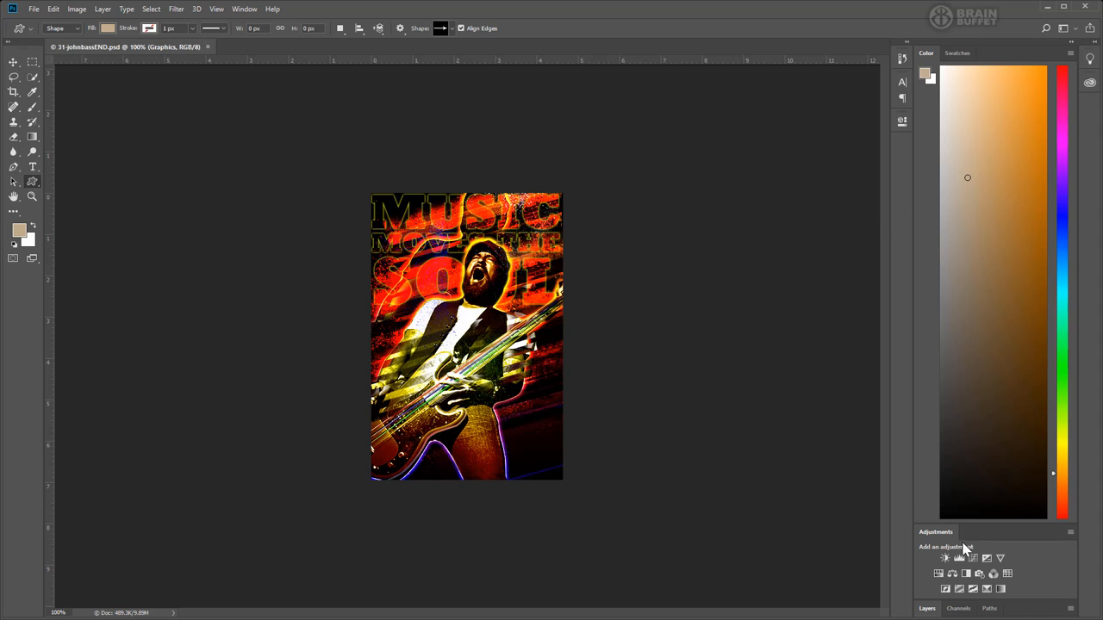
mouse_move(964, 551)
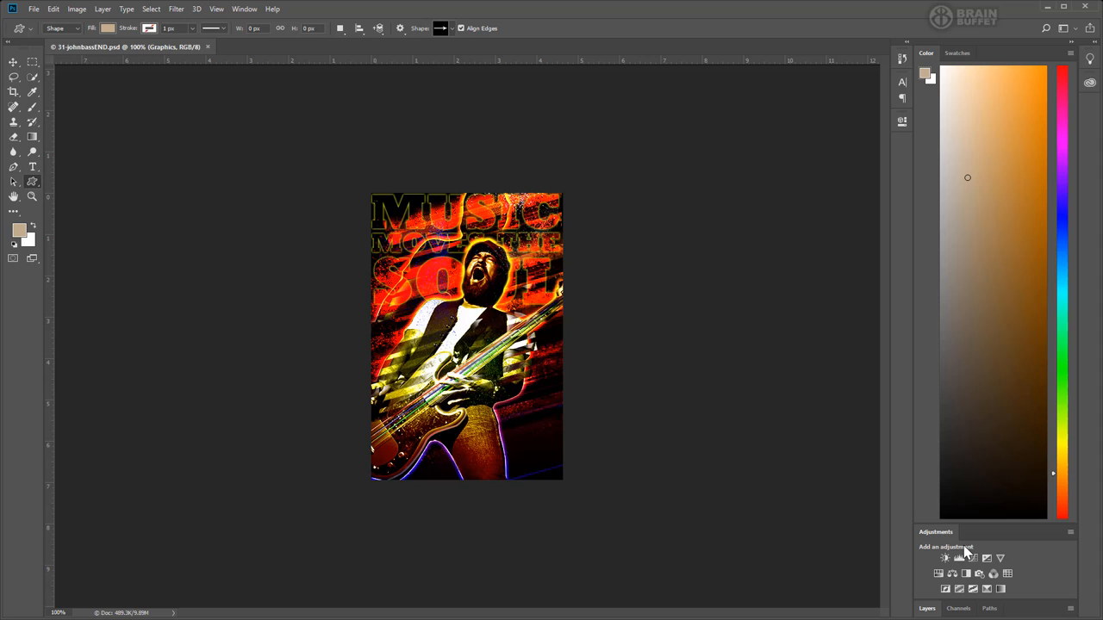
mouse_move(765, 509)
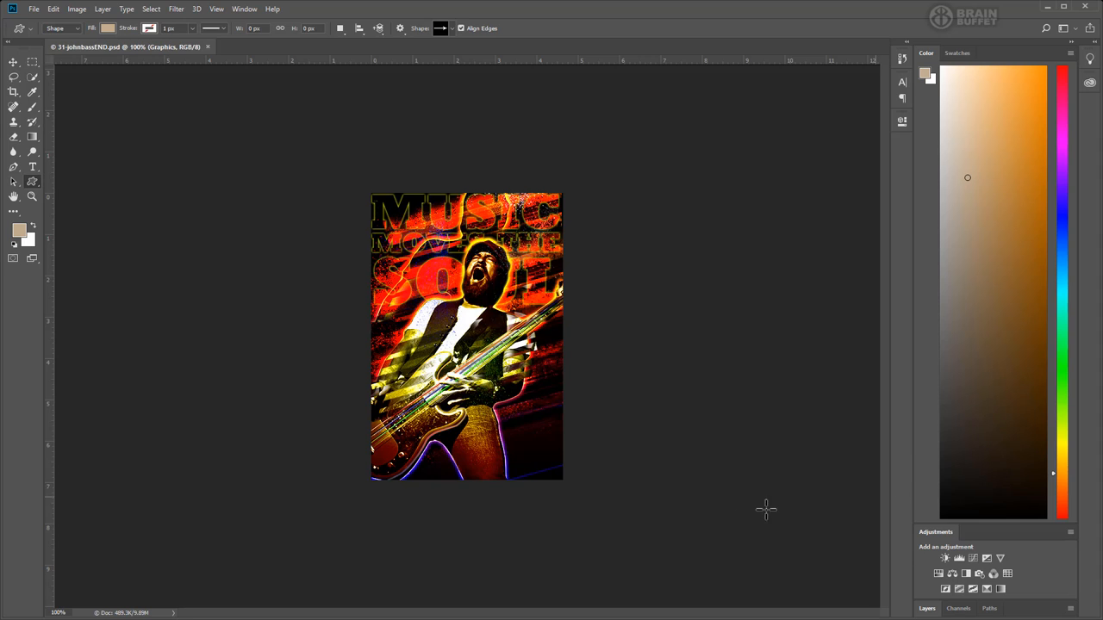
mouse_move(33, 92)
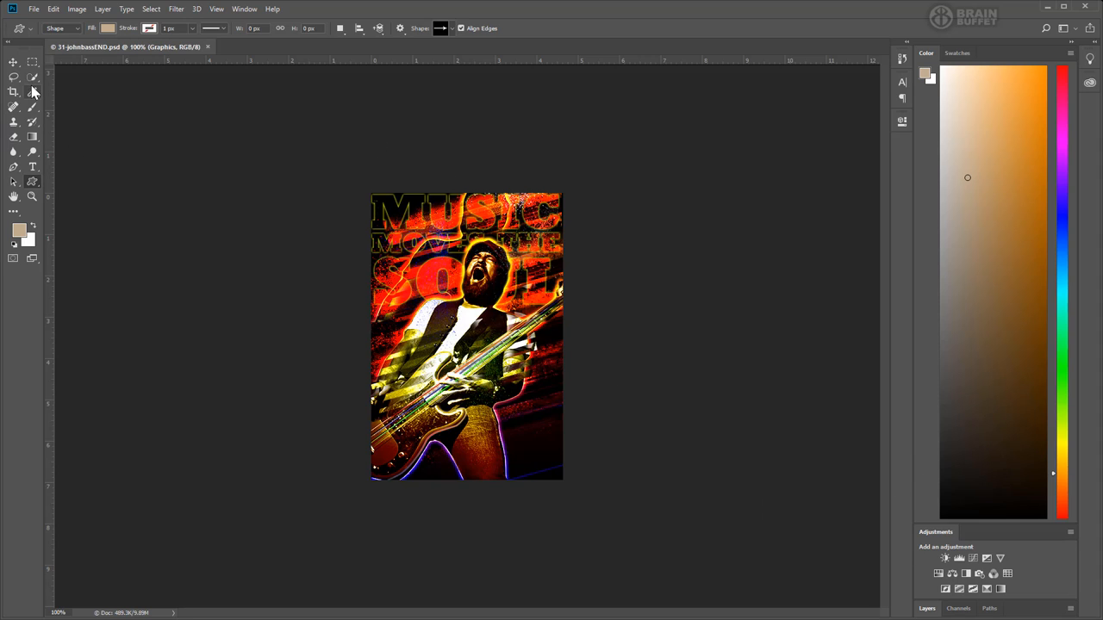
mouse_move(32, 167)
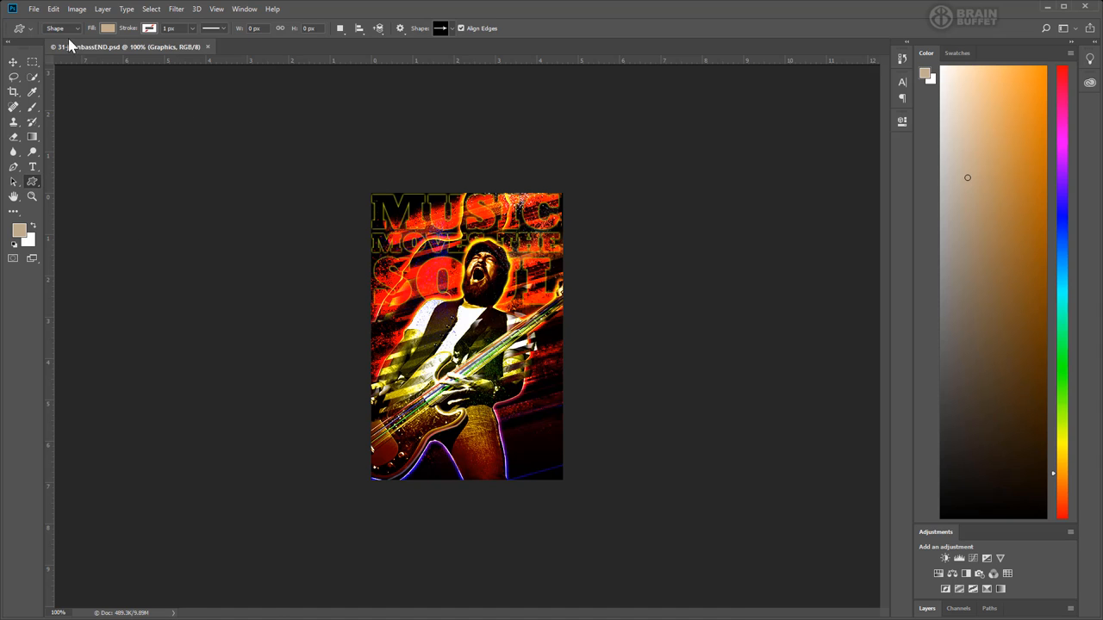
Set UI Scaling to 200% in Edit > Preferences > Interface and confirm with OK.
click(53, 8)
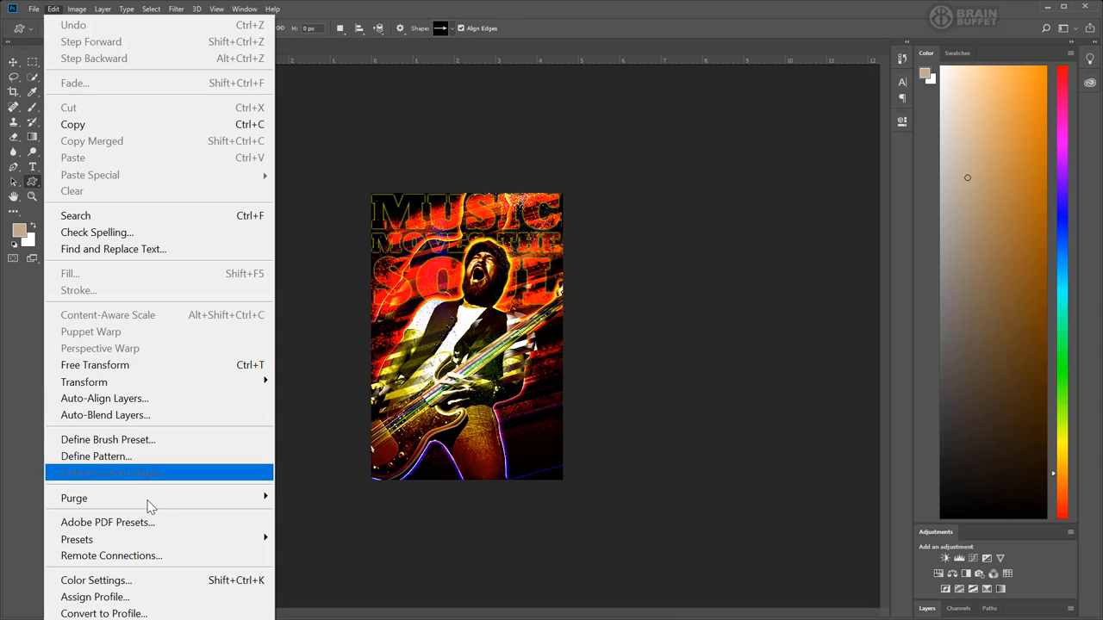
mouse_move(147, 507)
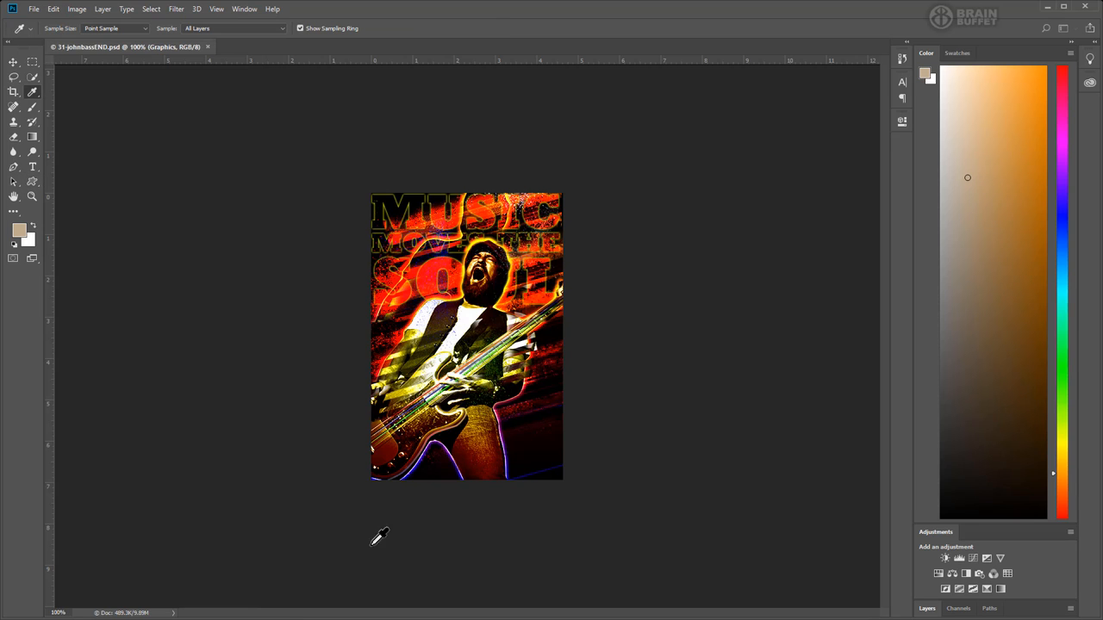
click(54, 9)
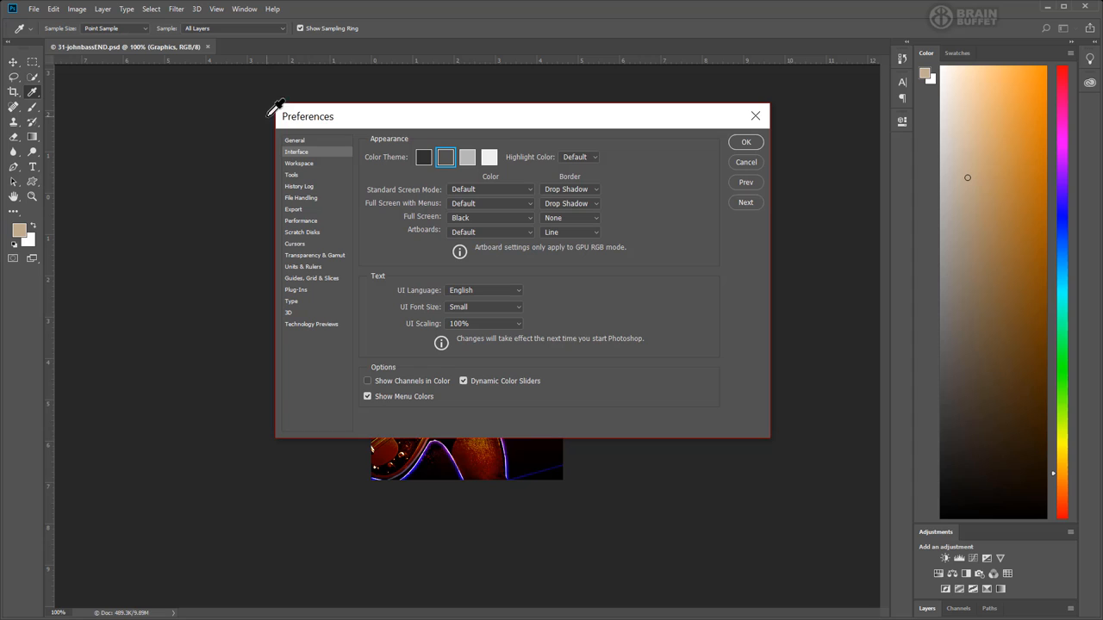
mouse_move(304, 153)
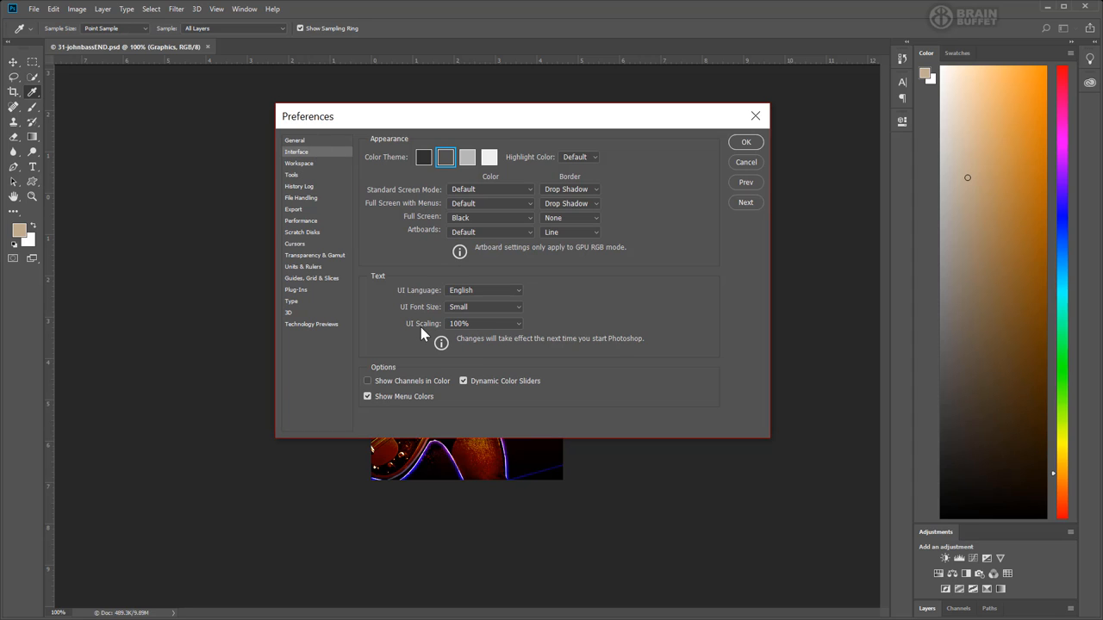
mouse_move(474, 329)
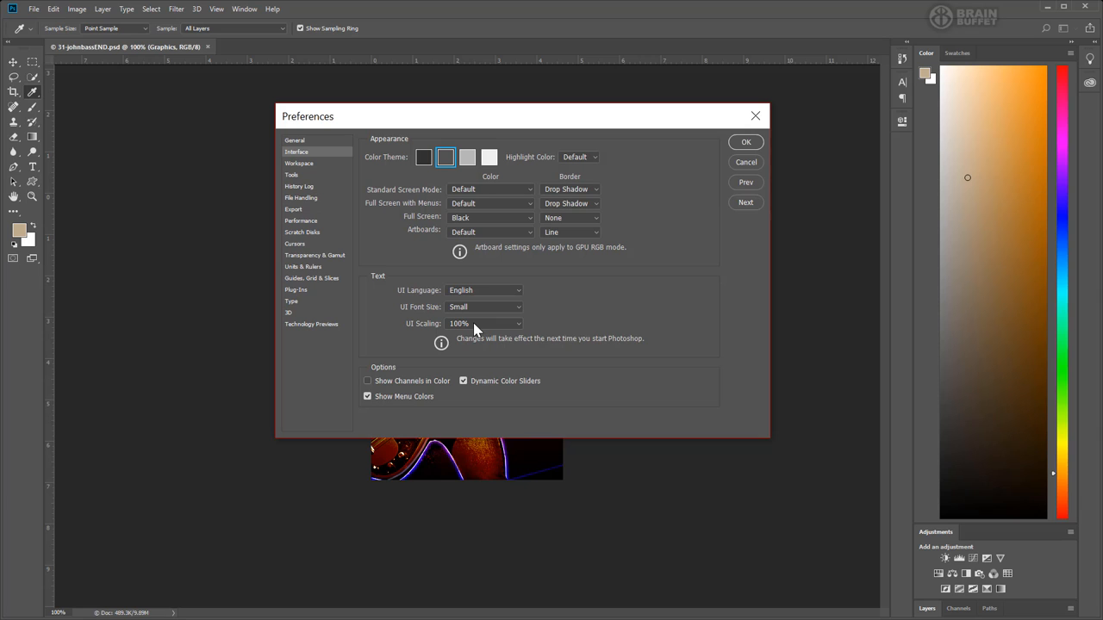
click(485, 323)
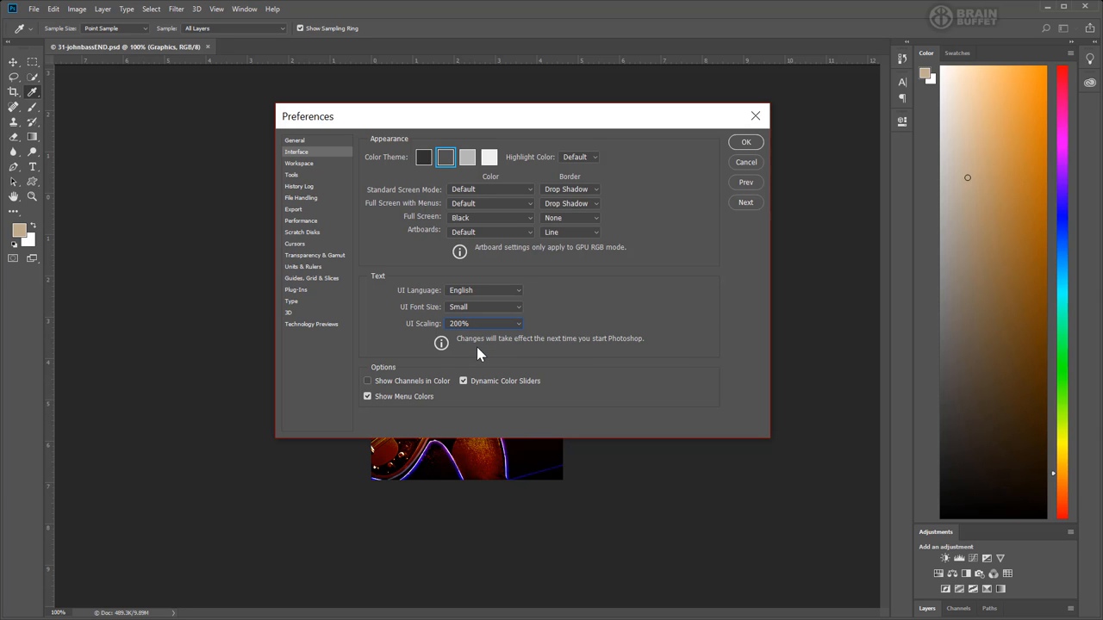
click(745, 141)
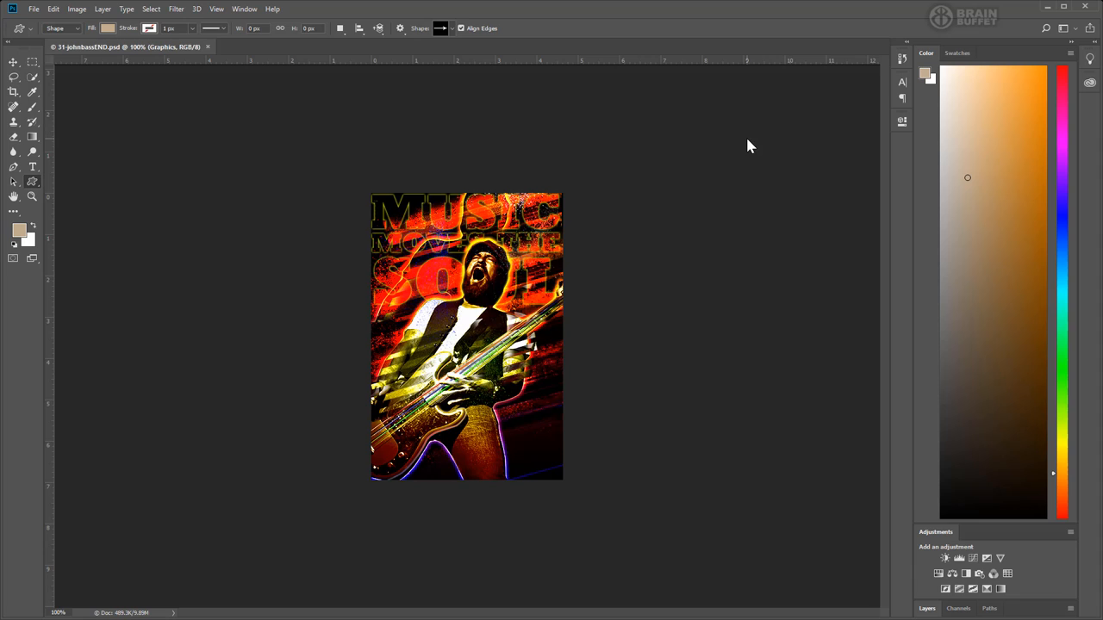
mouse_move(879, 86)
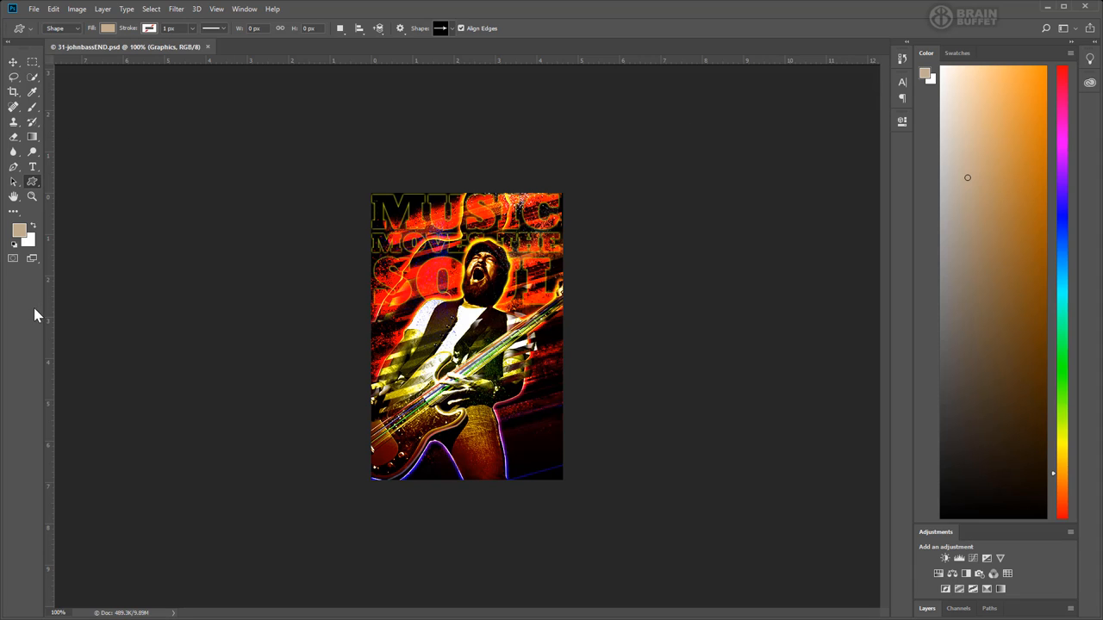
mouse_move(214, 19)
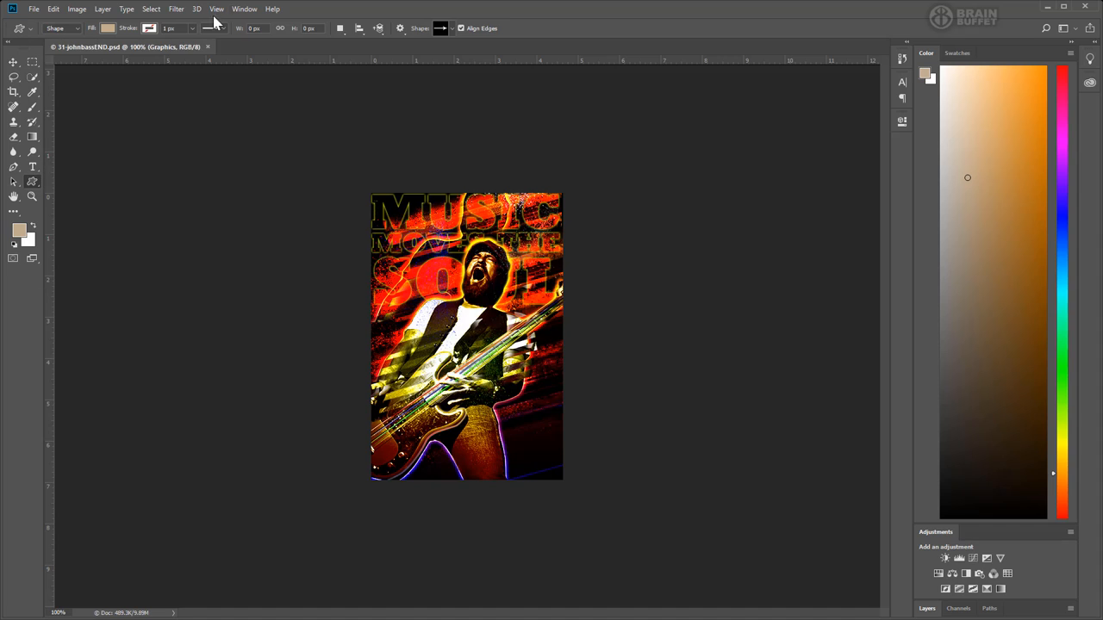
mouse_move(967, 181)
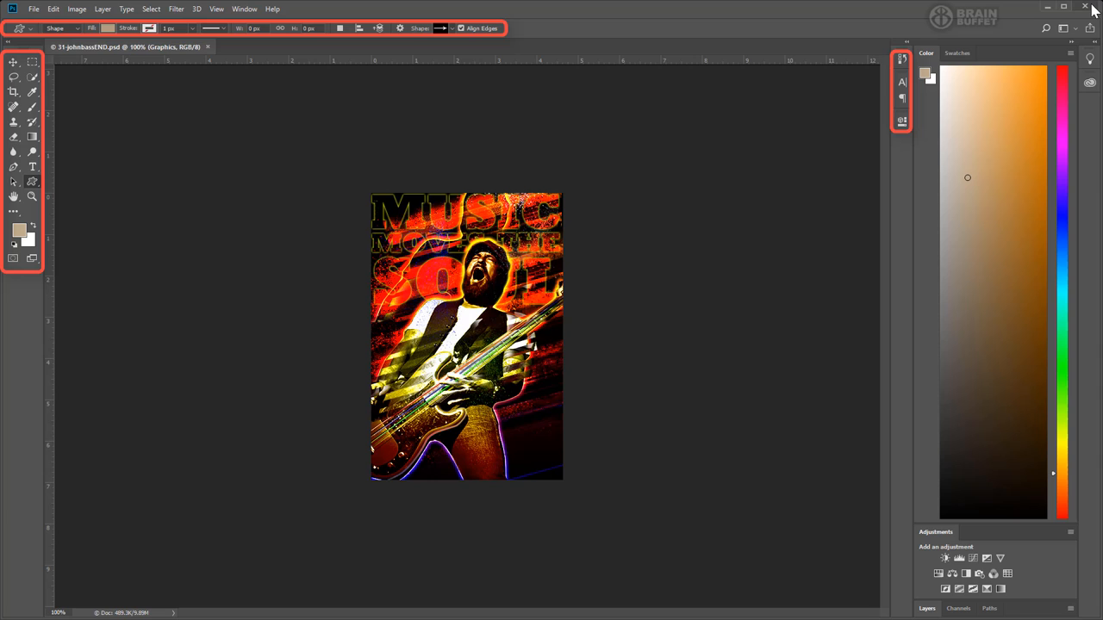
Close the Photoshop window to exit the program.
click(1085, 6)
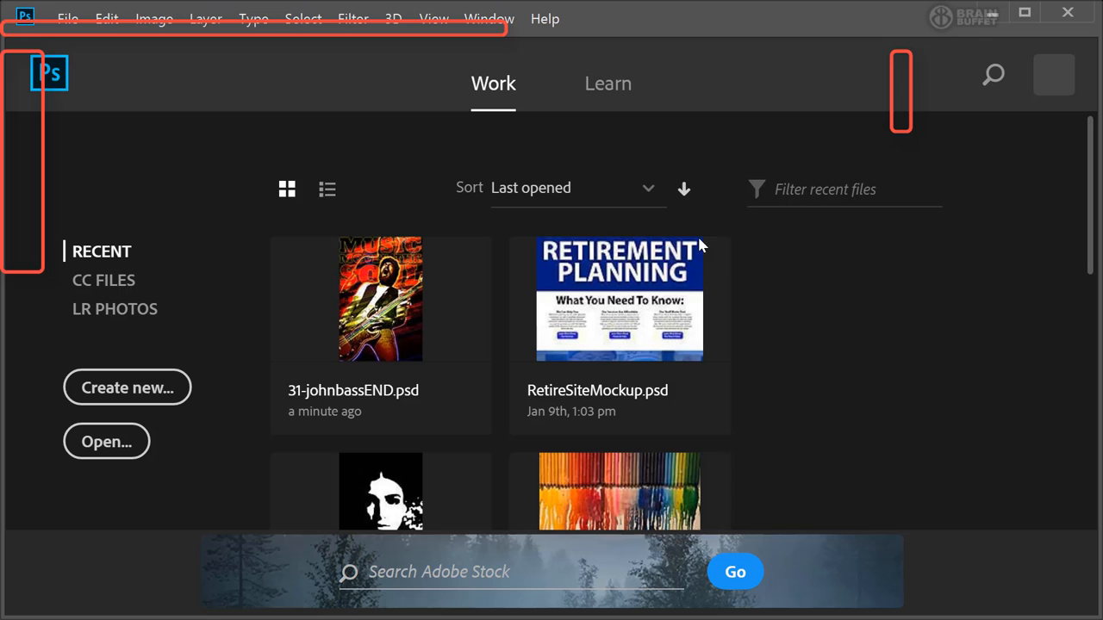
Open 31-johnbassEND.psd from the Home screen's Recent files list.
double_click(380, 298)
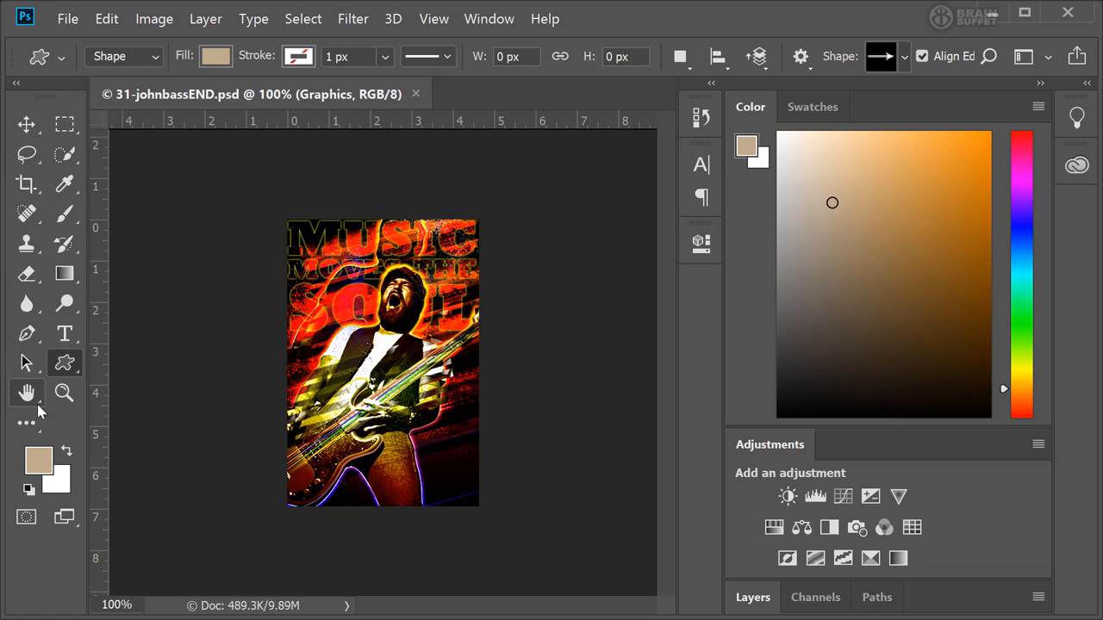
mouse_move(266, 301)
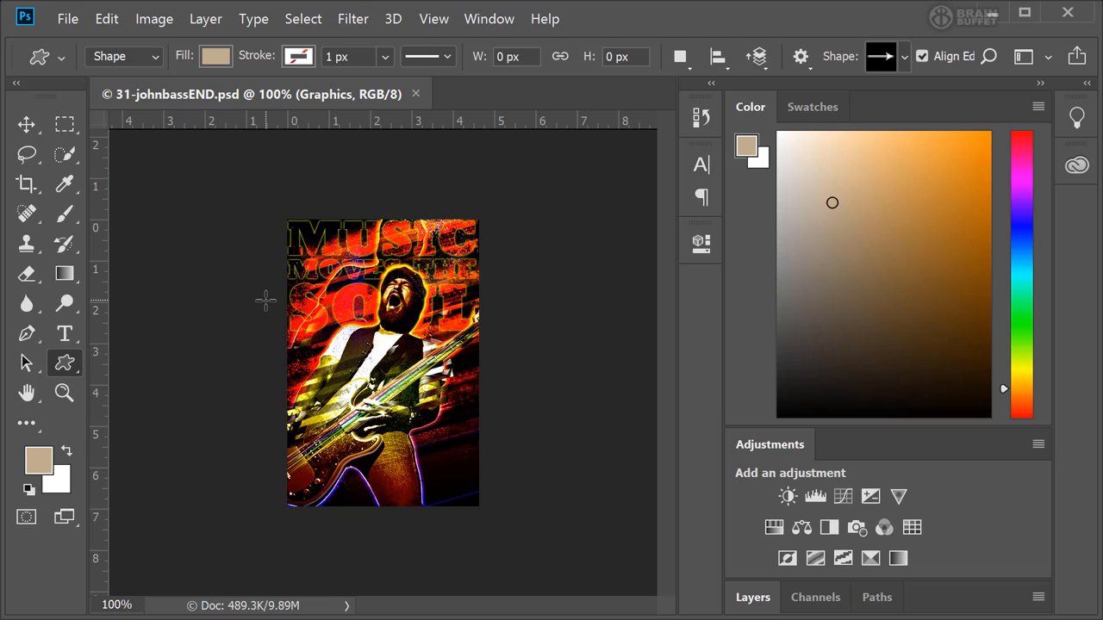
mouse_move(133, 205)
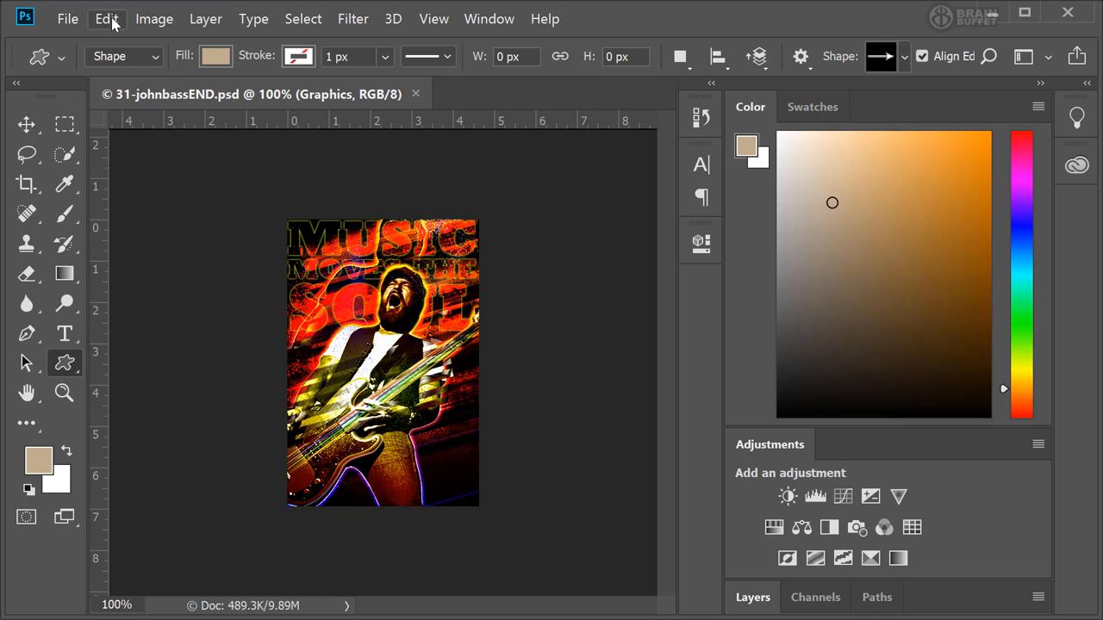
Change UI Scaling to 100% in Interface preferences and confirm with OK.
click(106, 18)
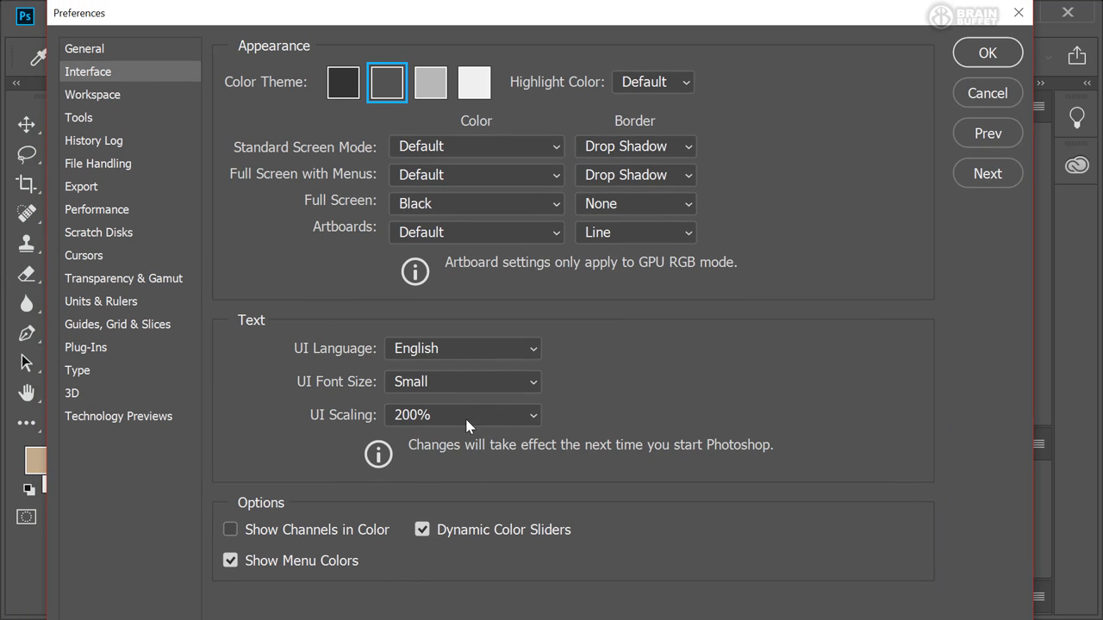
click(463, 414)
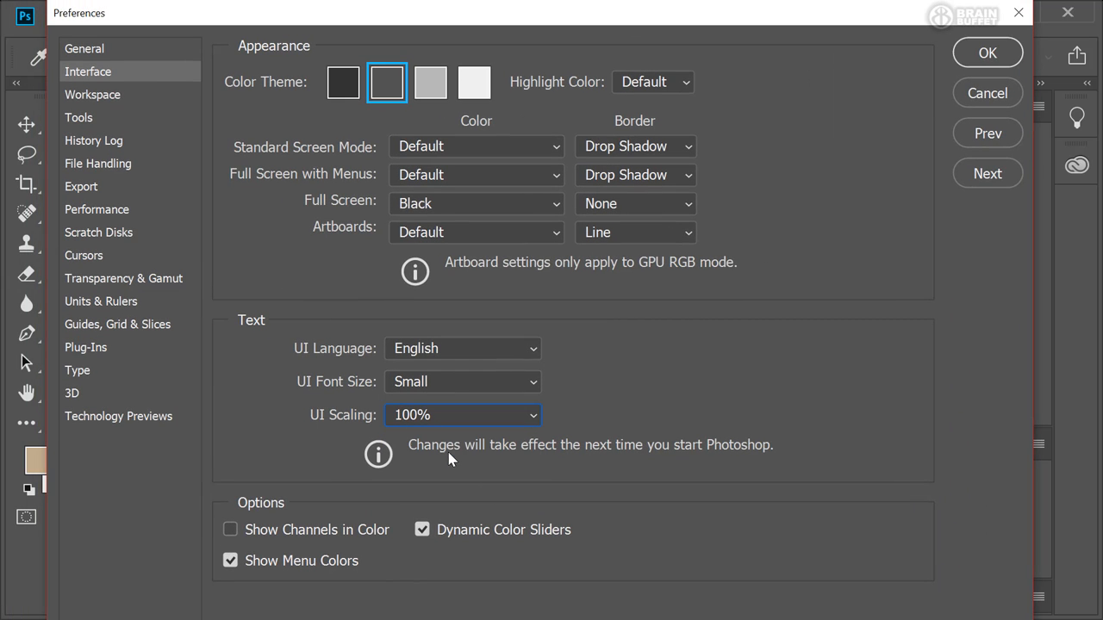
mouse_move(456, 426)
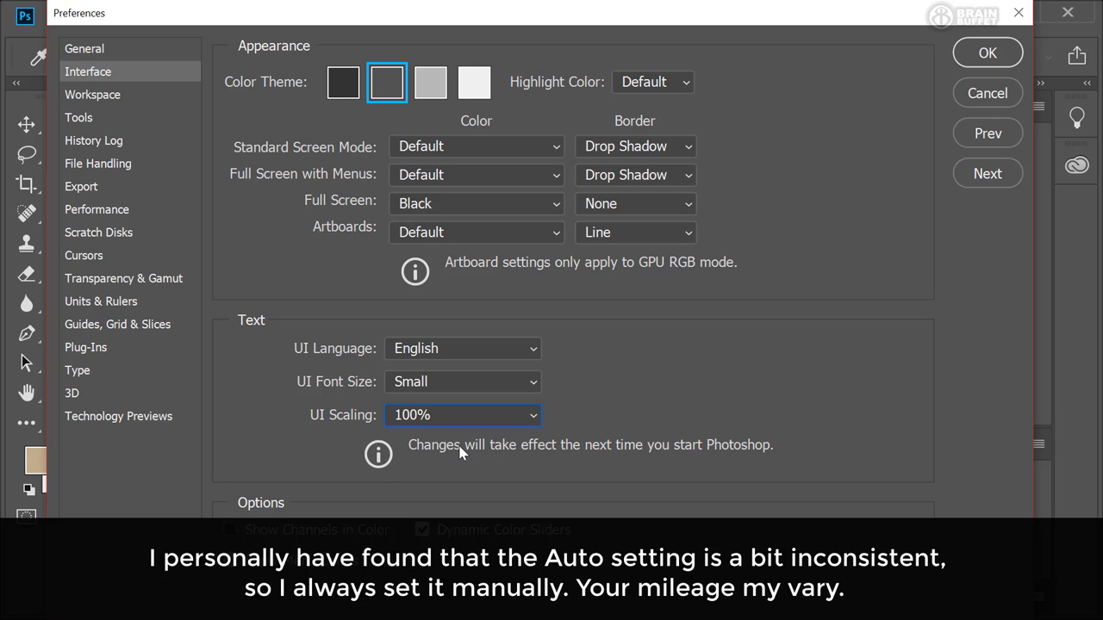
mouse_move(980, 62)
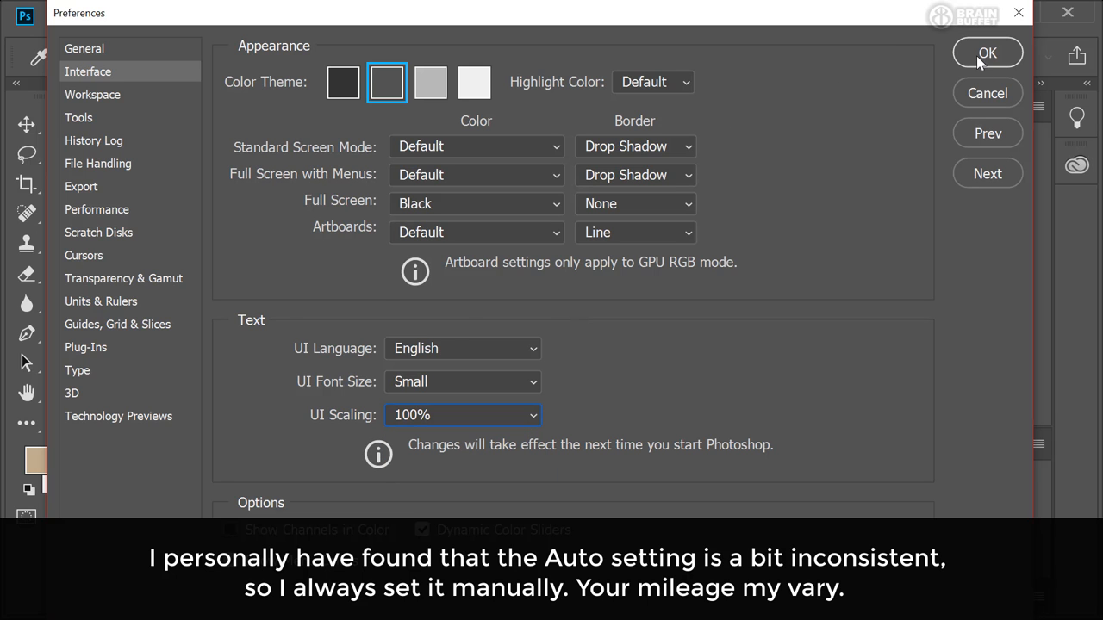
click(987, 52)
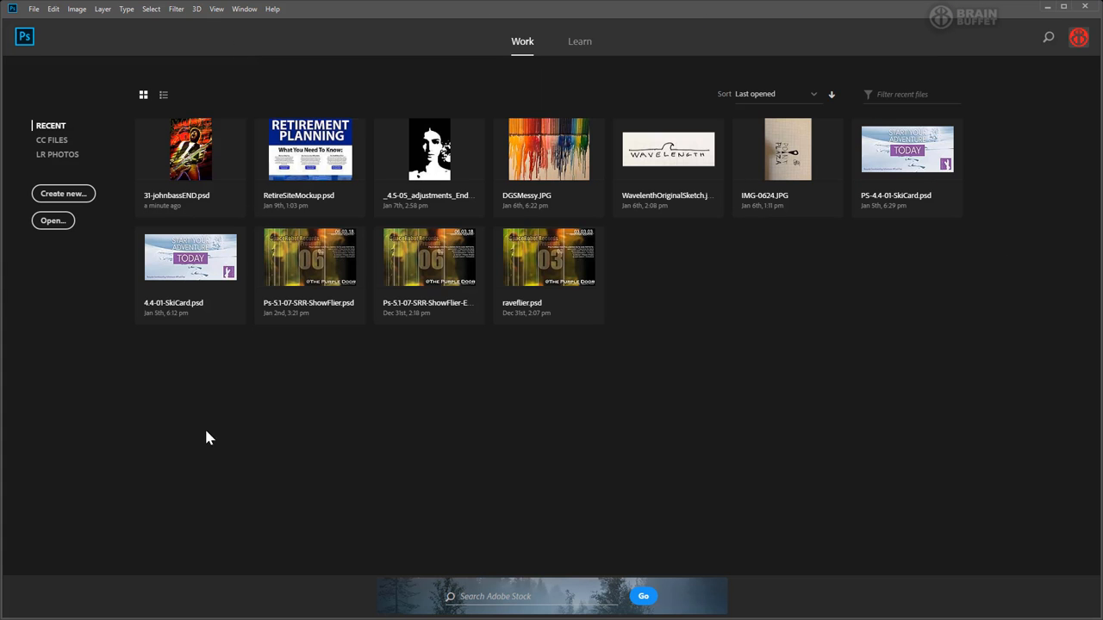
Open 31-johnbassEND.psd from the Home screen's Recent list.
double_click(189, 149)
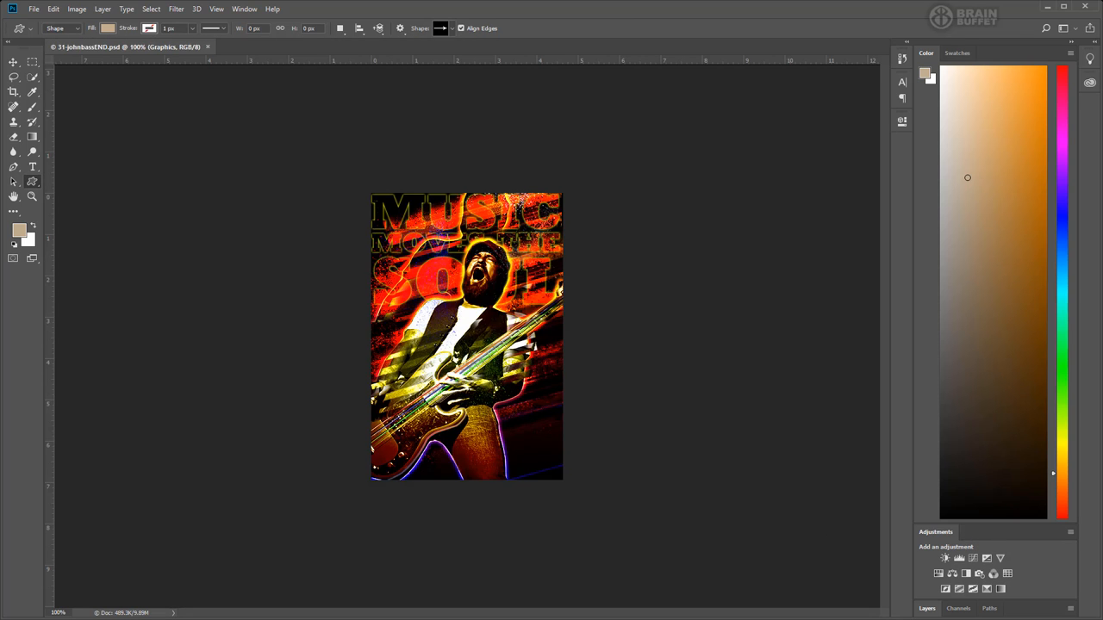
mouse_move(354, 242)
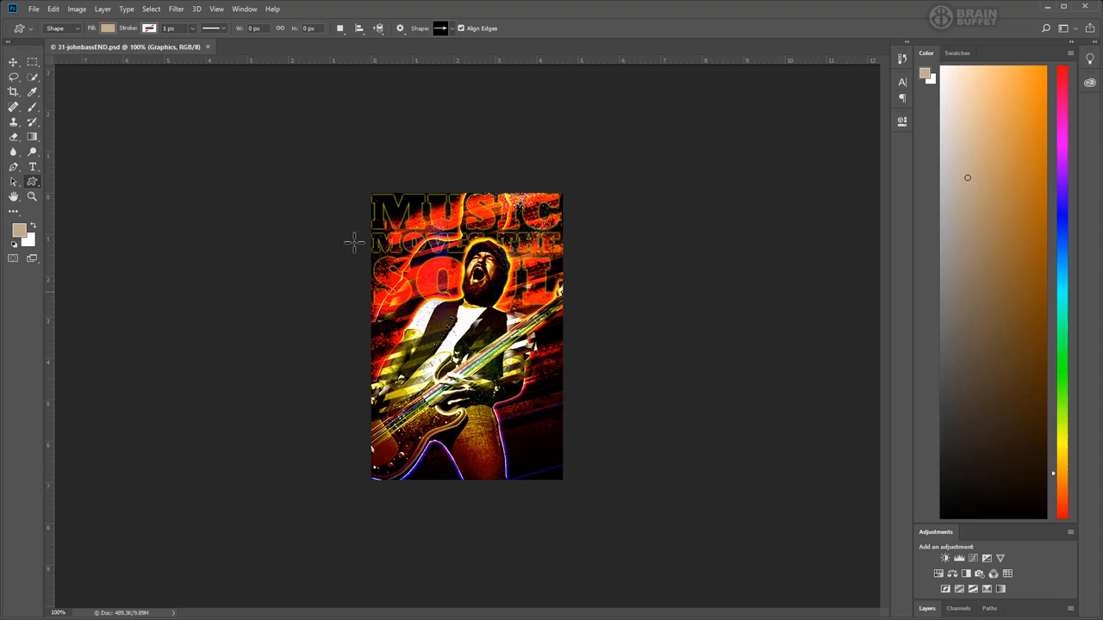